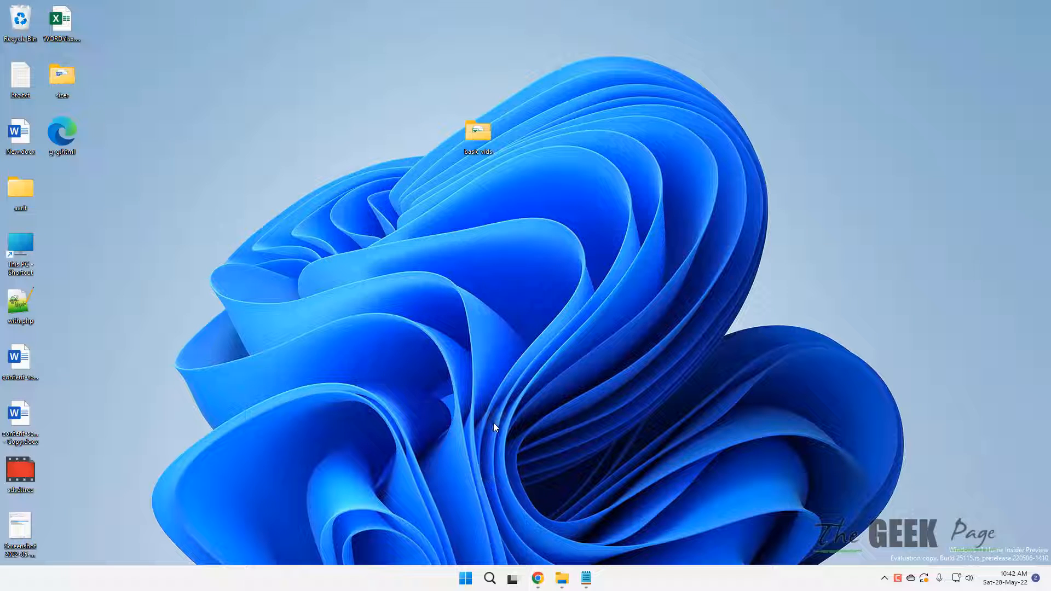
mouse_move(485, 424)
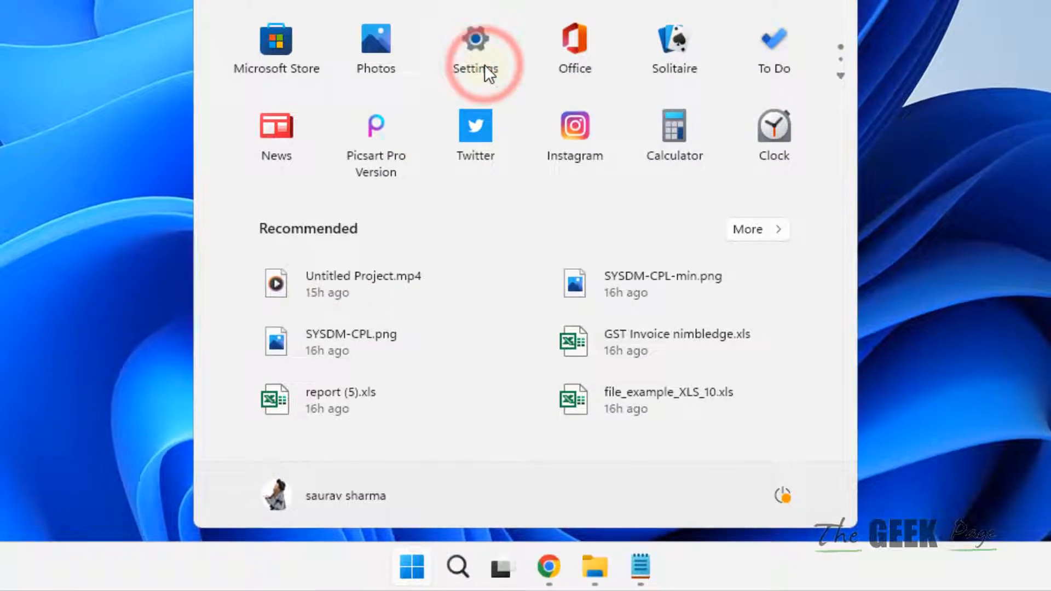
Step: Keep Display scale at 100% and resolution at 1920 × 1080 (Recommended) in Settings
click(475, 38)
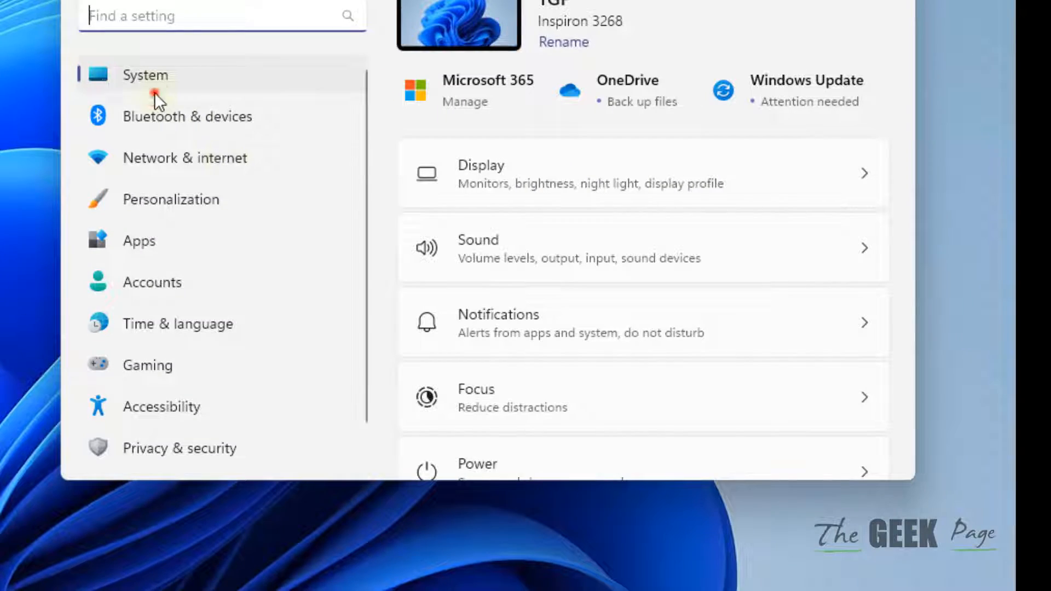
mouse_move(519, 196)
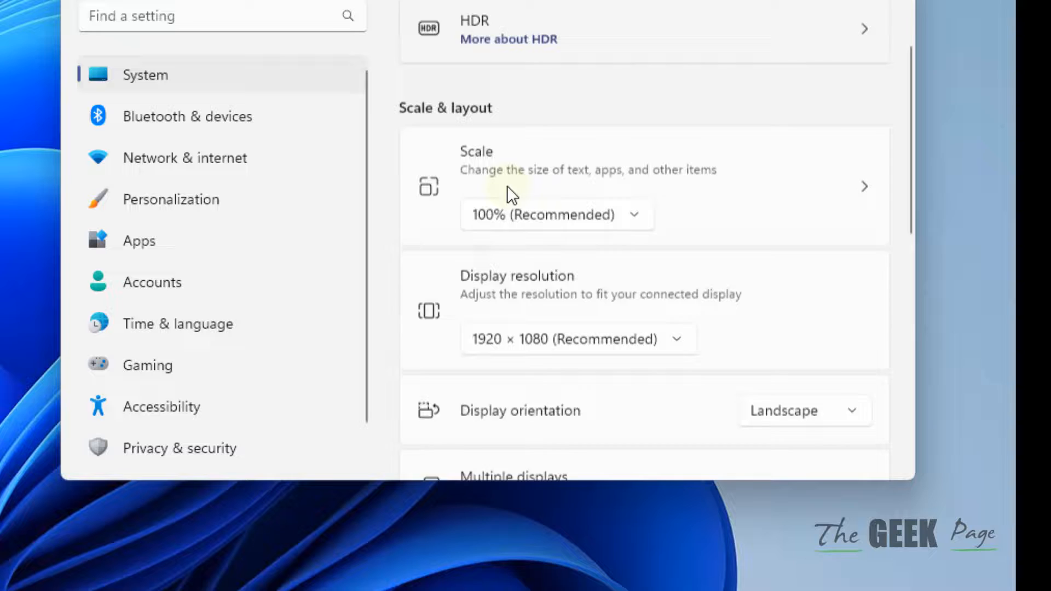
scroll(down, 3)
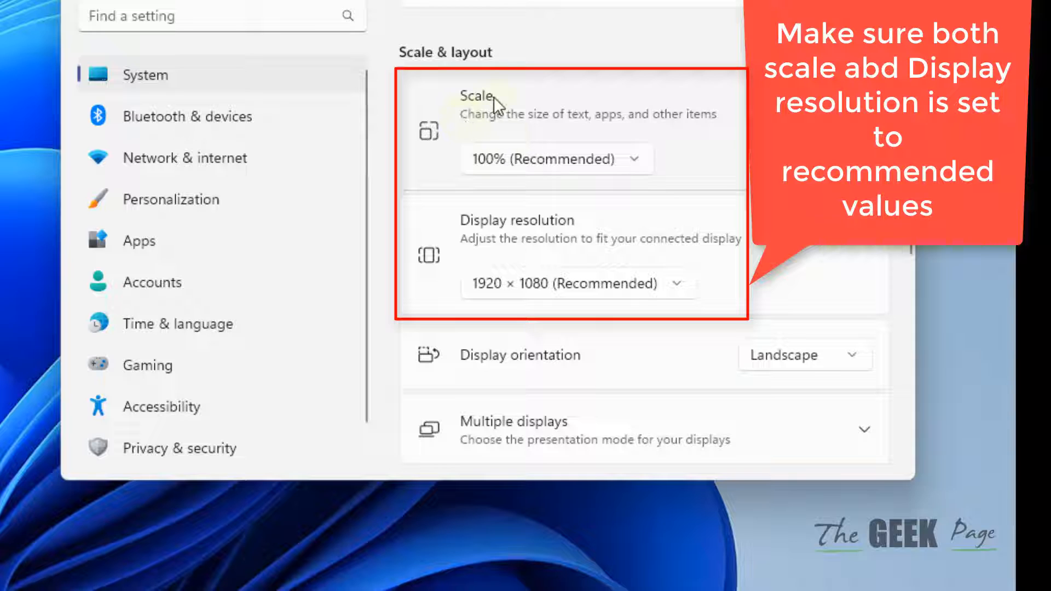
mouse_move(480, 152)
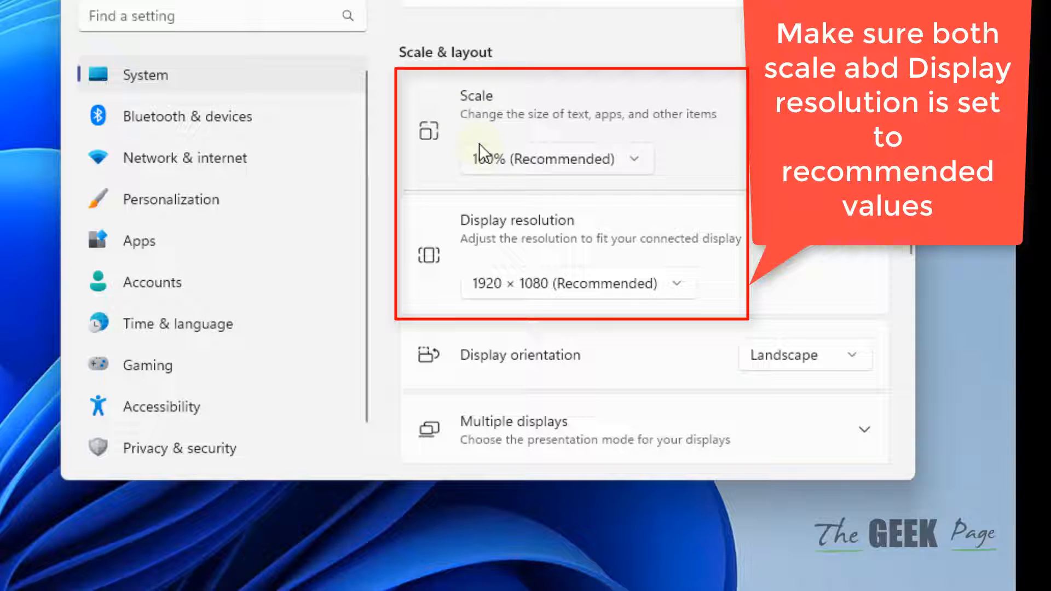
mouse_move(610, 176)
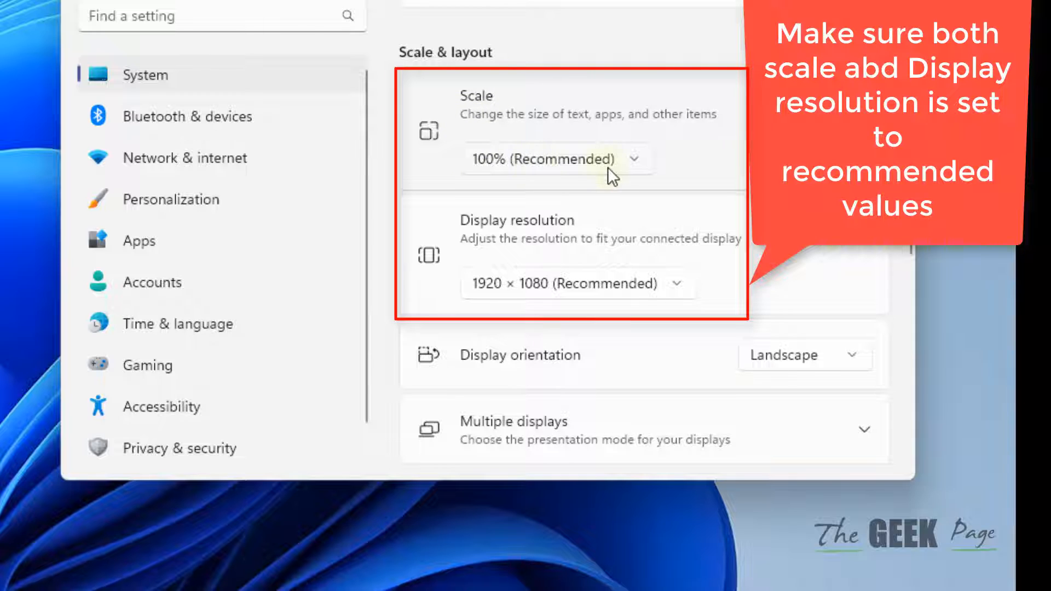
mouse_move(498, 228)
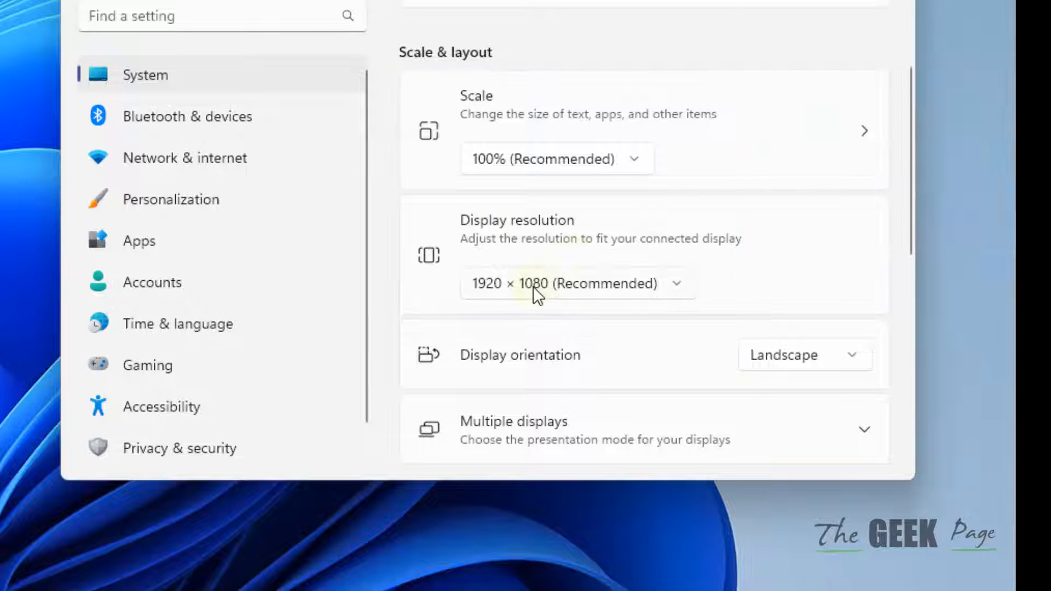
mouse_move(660, 233)
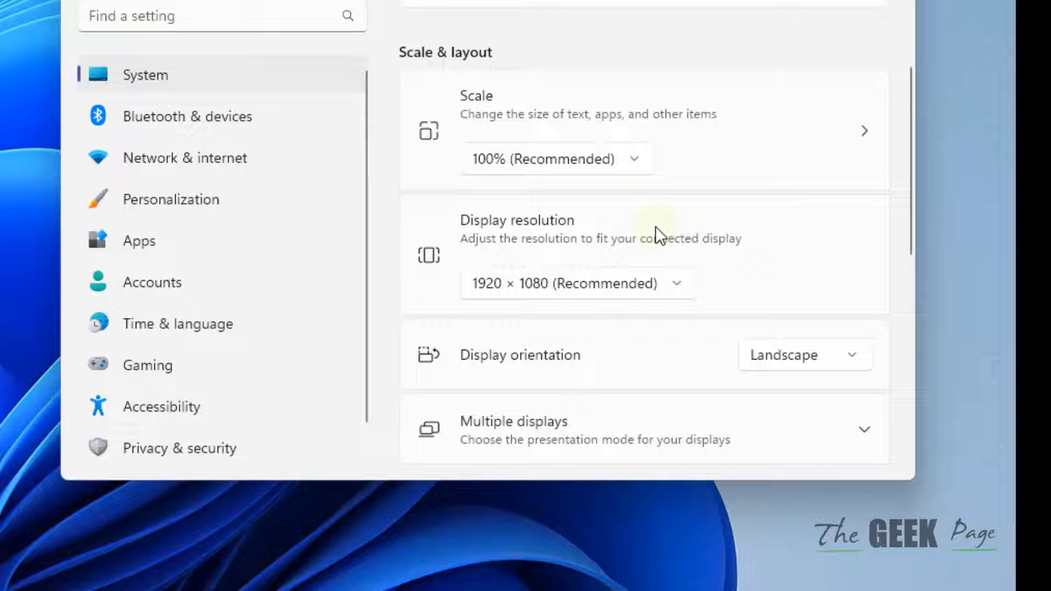
click(556, 159)
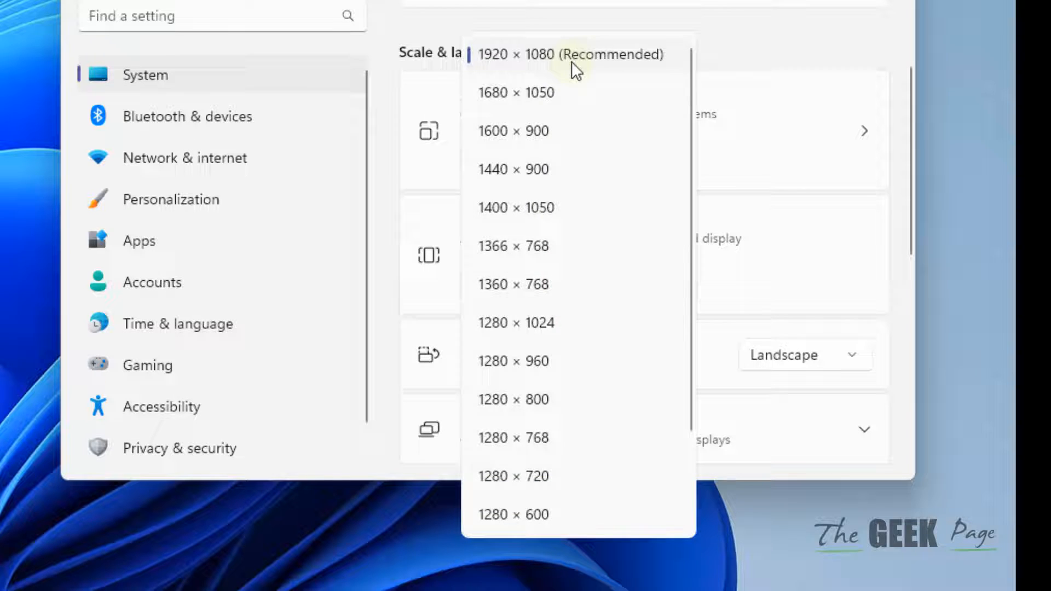
click(570, 55)
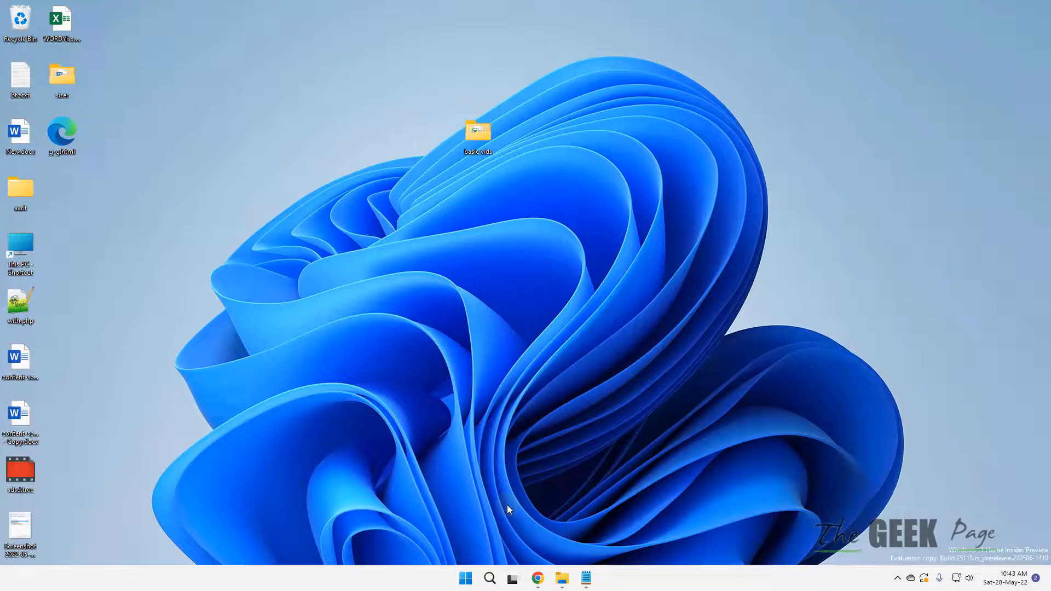
Step: Search Windows for 'cleartype' and launch Adjust ClearType text
click(490, 578)
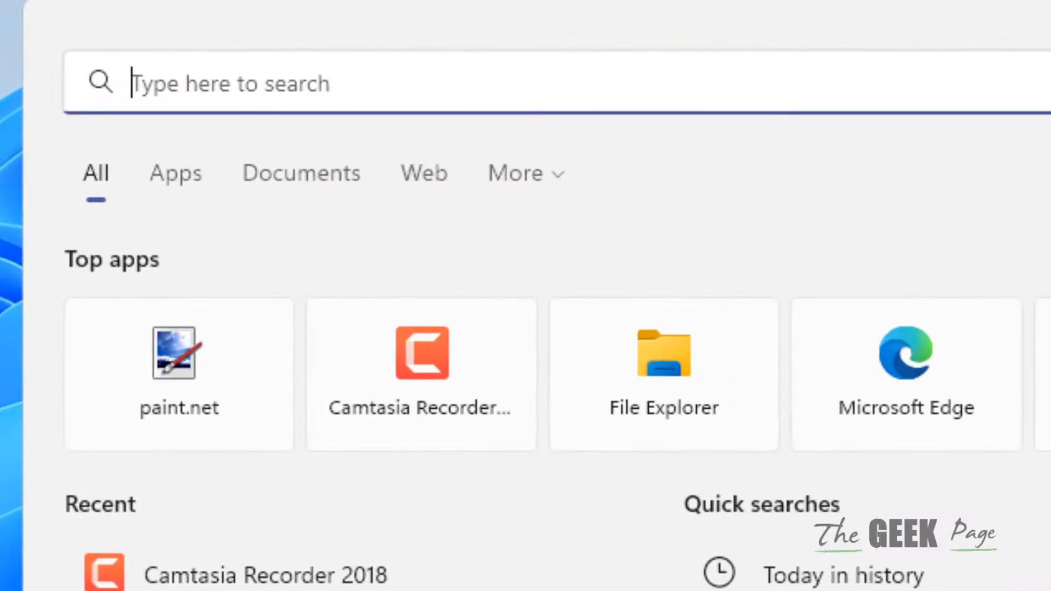
text(cleart)
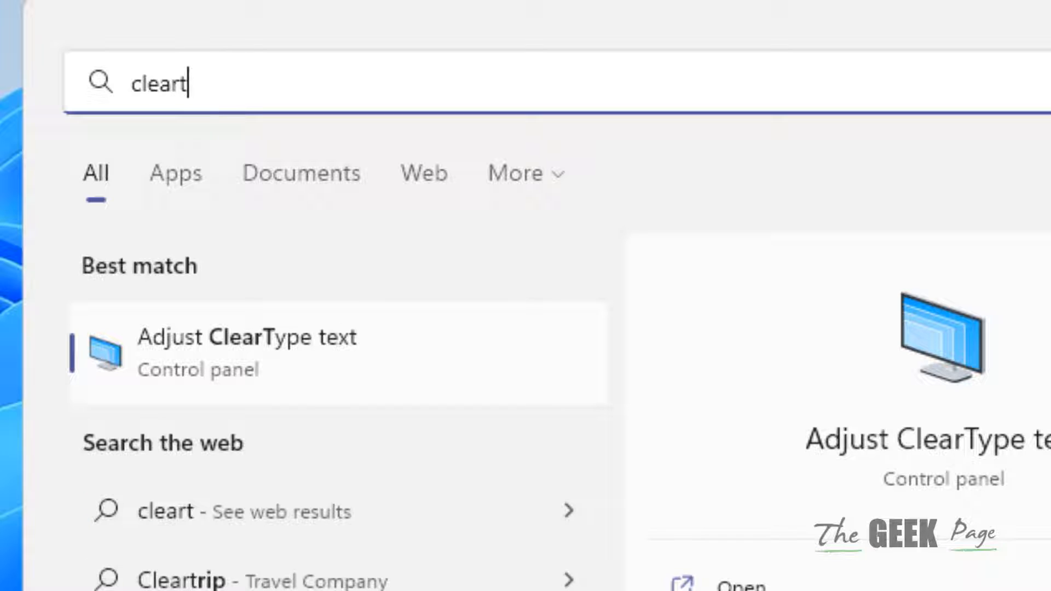
text(ype)
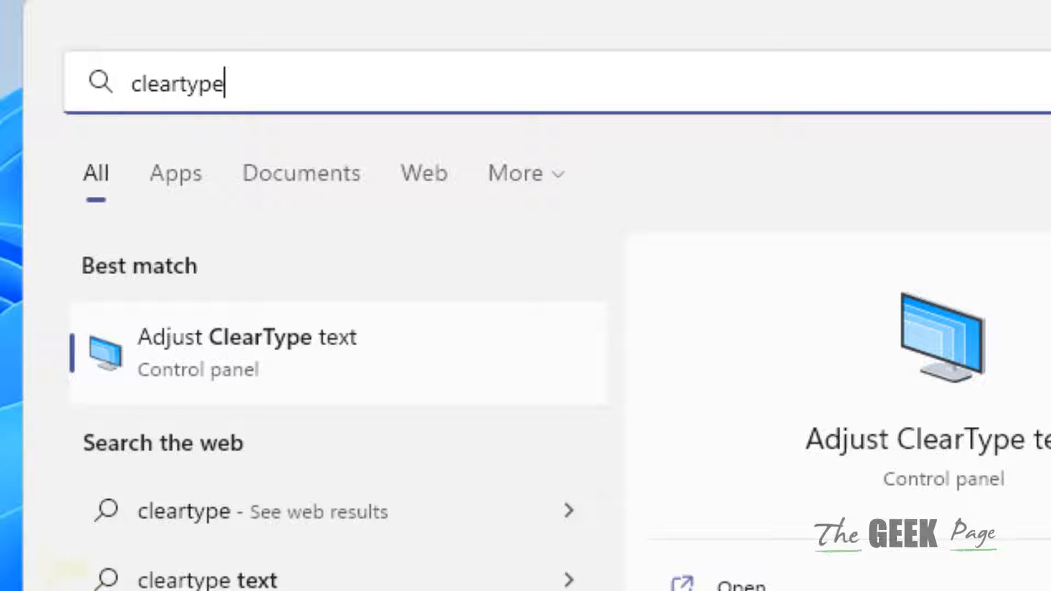
mouse_move(132, 401)
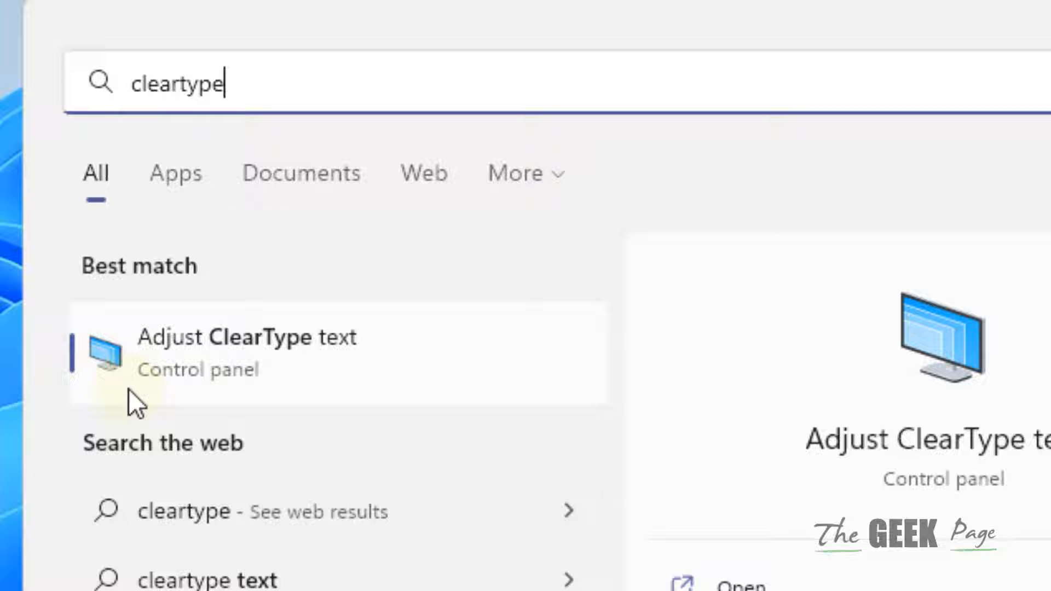
click(246, 337)
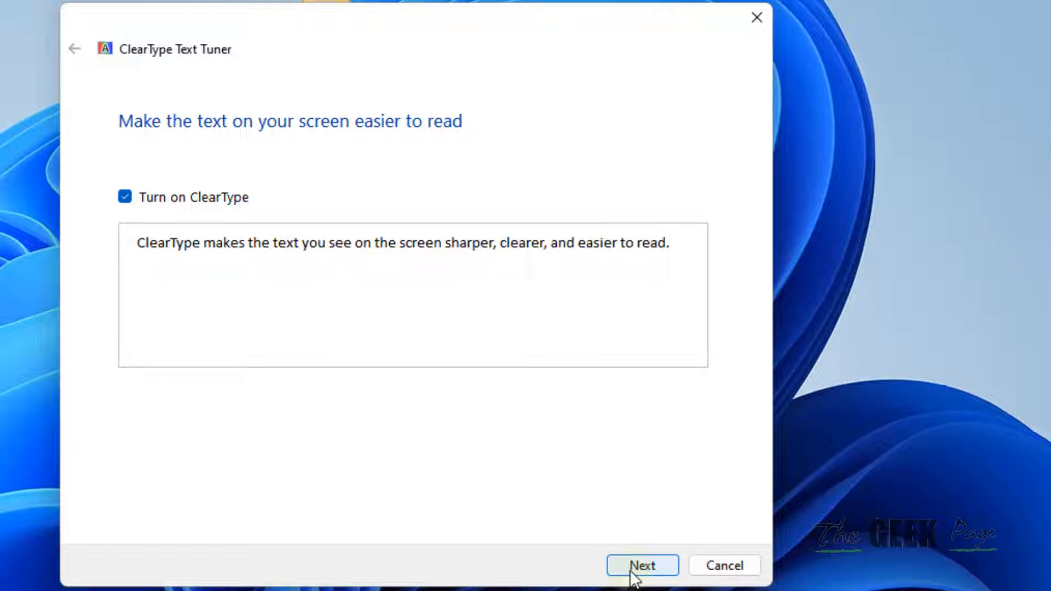
Step: Keep ClearType on, pass the native resolution check and accept the left sample in round 1
click(641, 565)
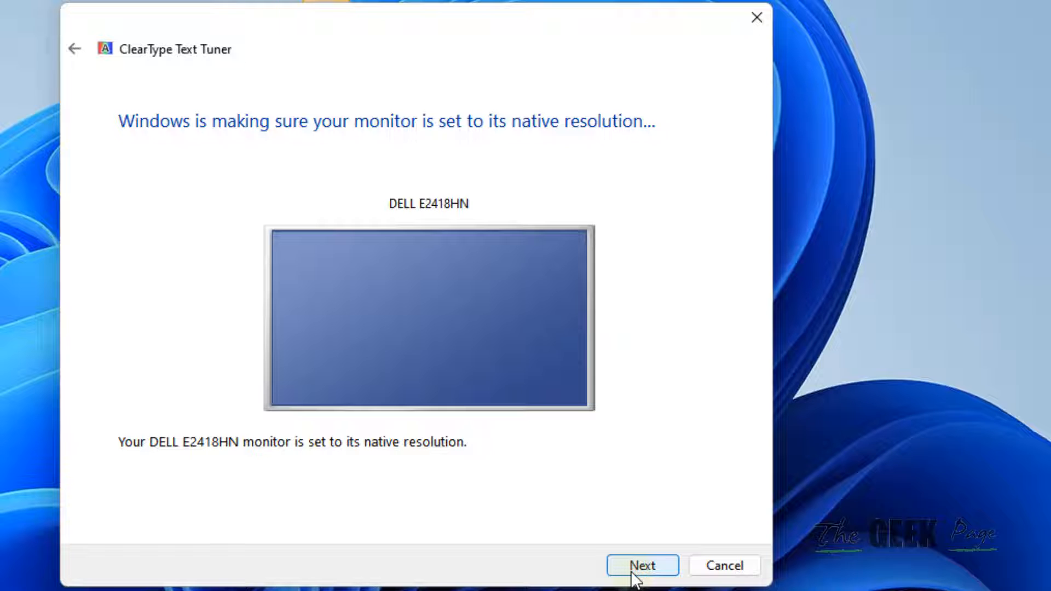
click(642, 565)
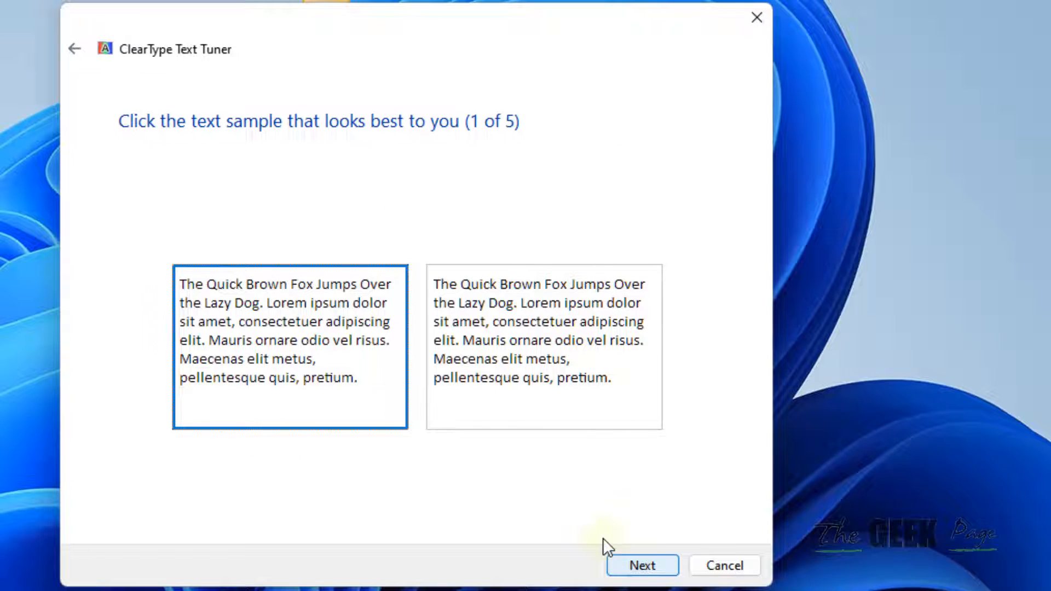
mouse_move(485, 357)
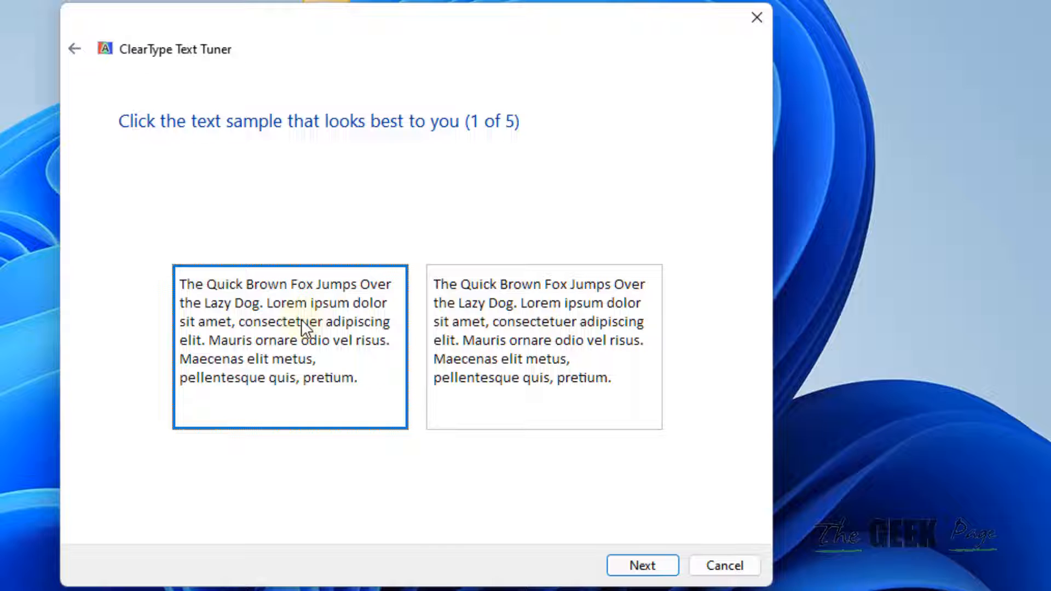
click(642, 565)
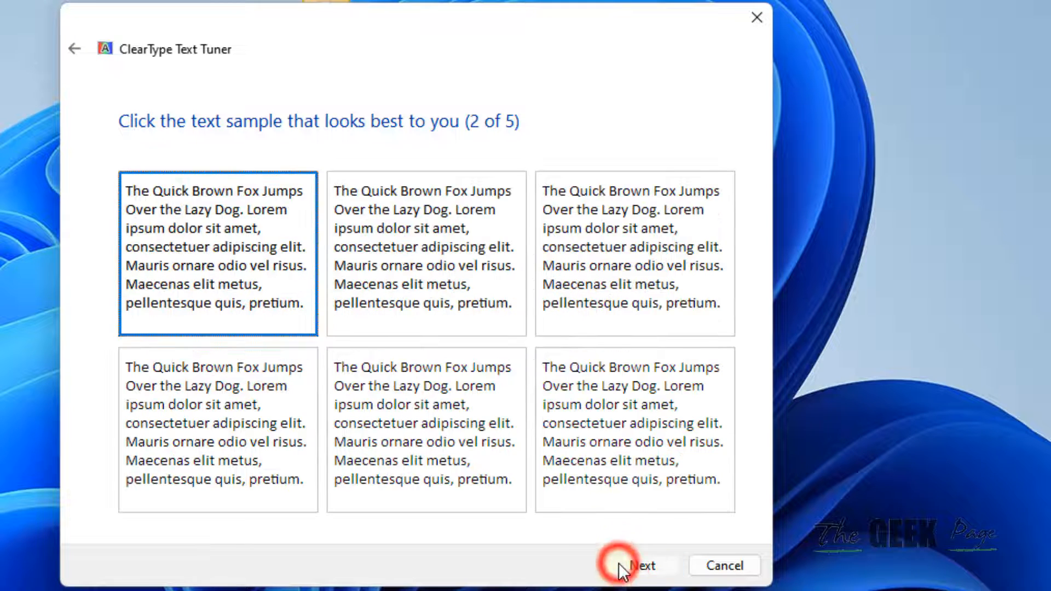
mouse_move(459, 265)
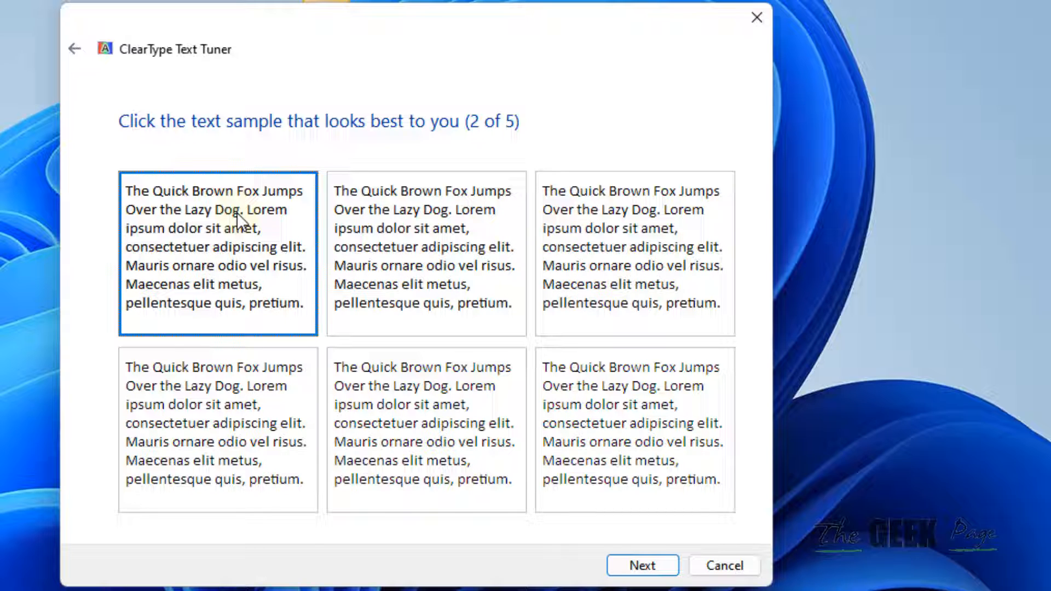
mouse_move(519, 132)
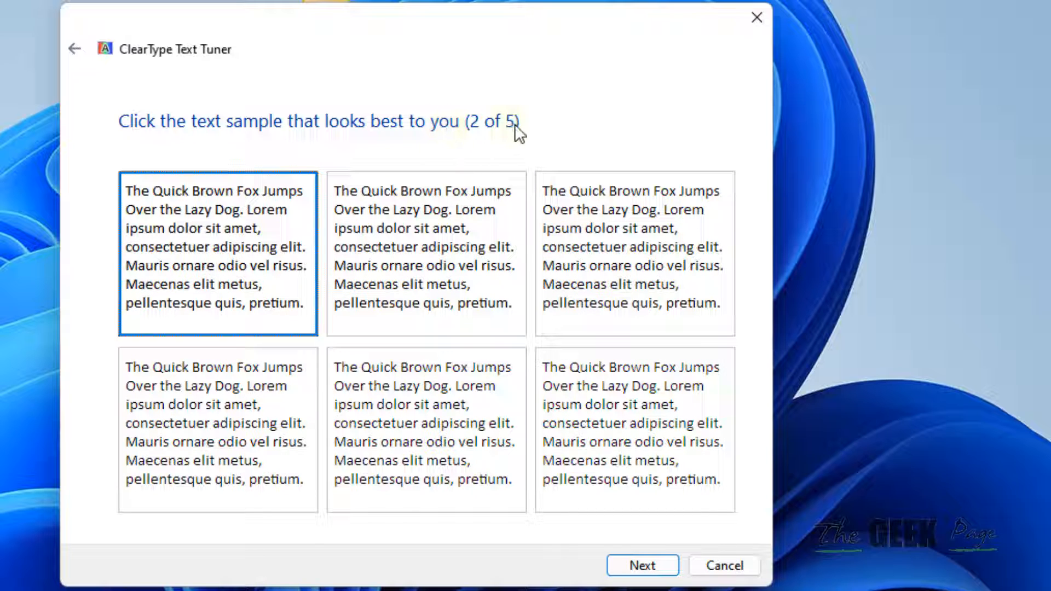
mouse_move(643, 565)
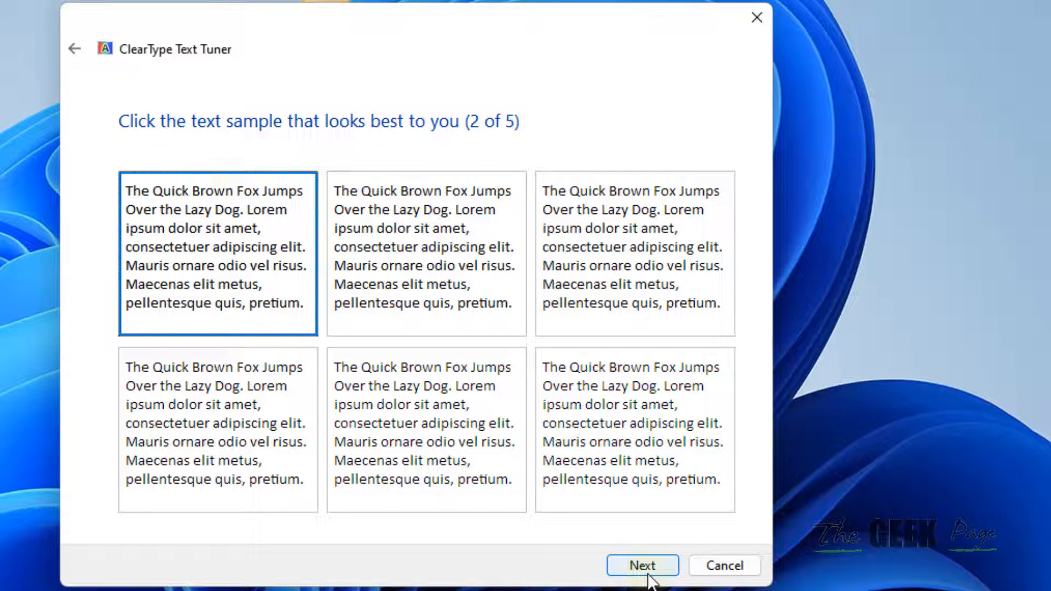
Step: Accept the top-left, left, top-middle and top-right samples in rounds 2–5 and finish tuning
click(641, 565)
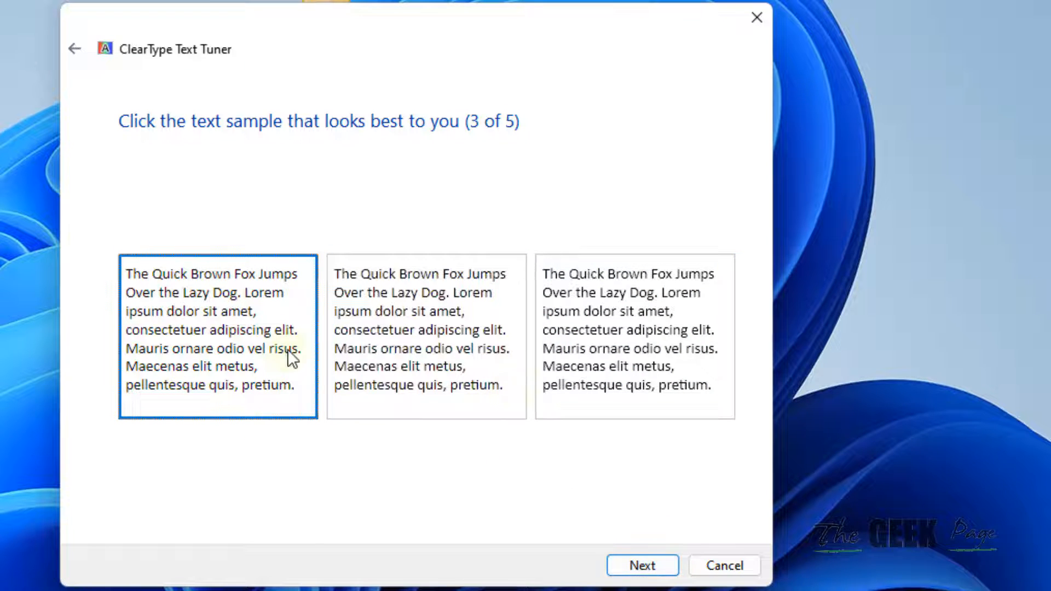
click(641, 565)
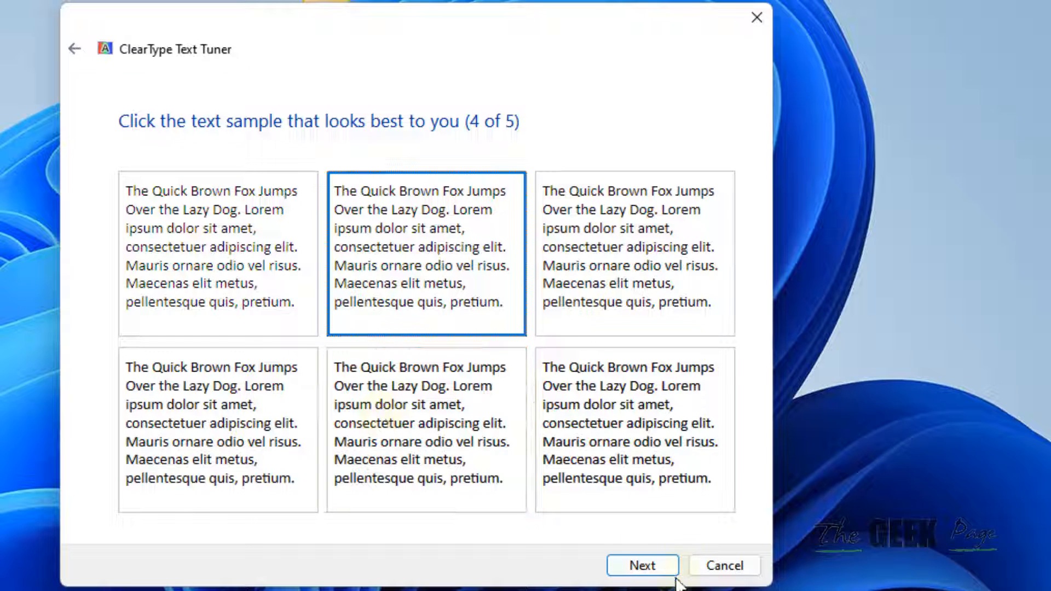
click(642, 565)
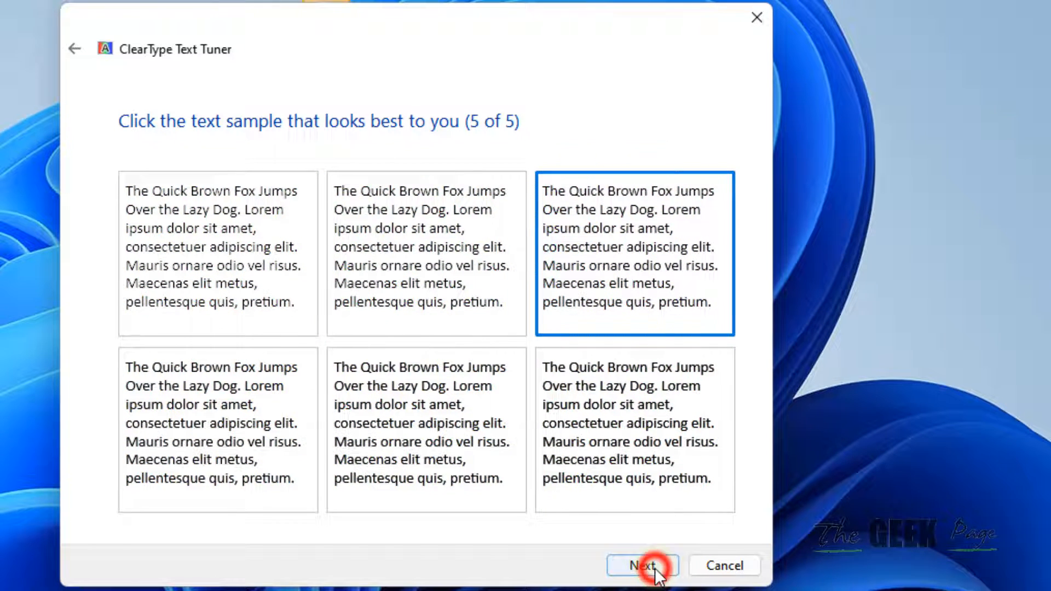
click(642, 565)
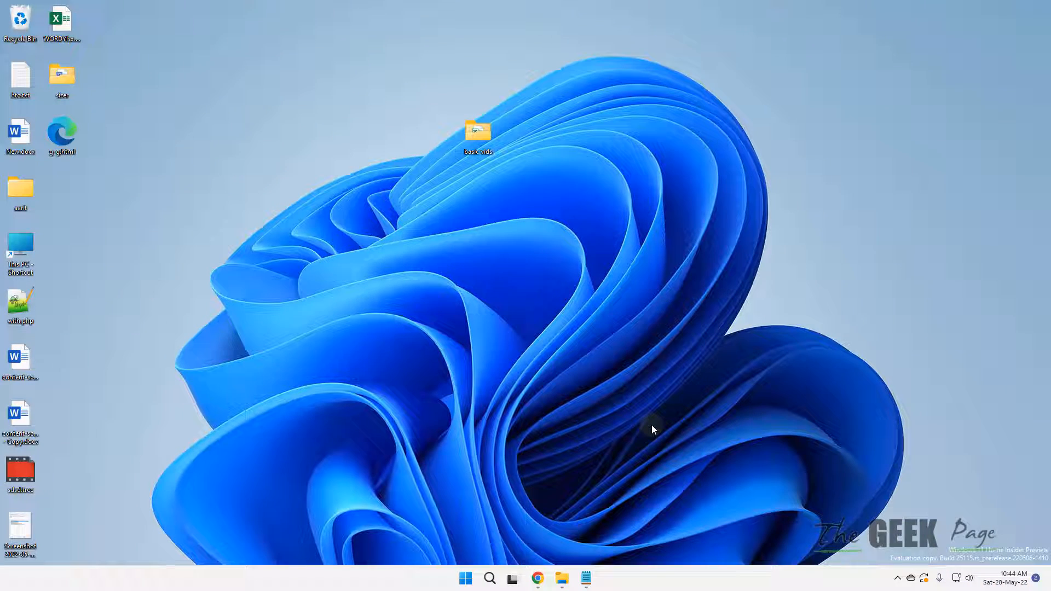
mouse_move(587, 357)
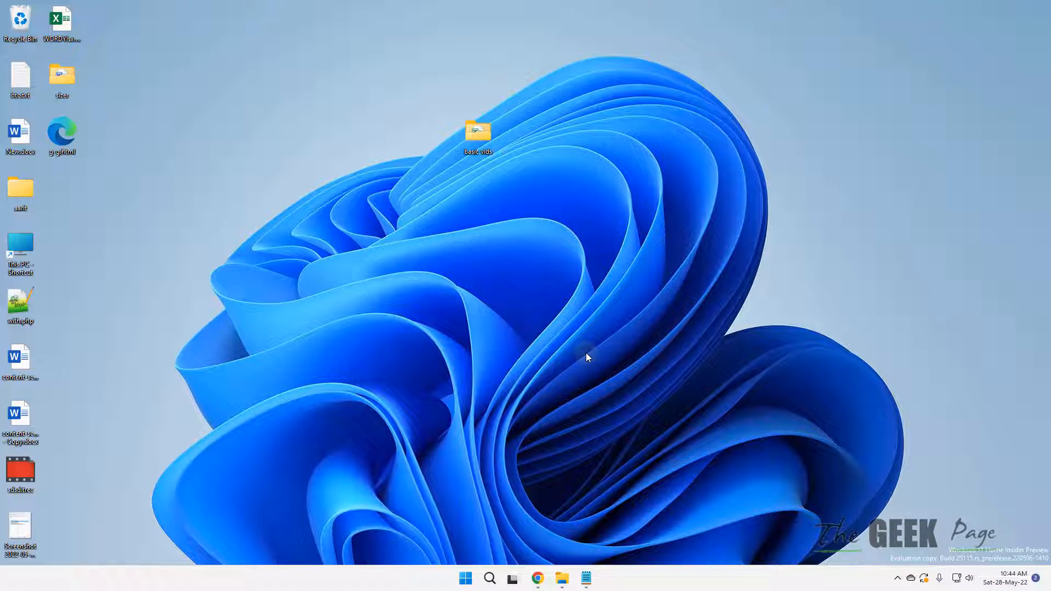
mouse_move(610, 355)
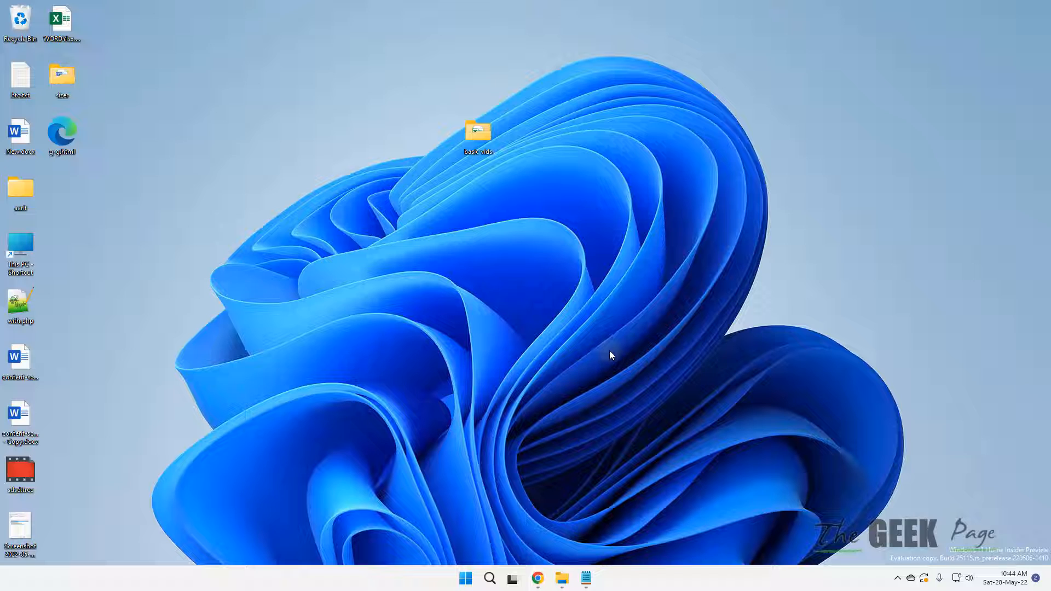
mouse_move(660, 357)
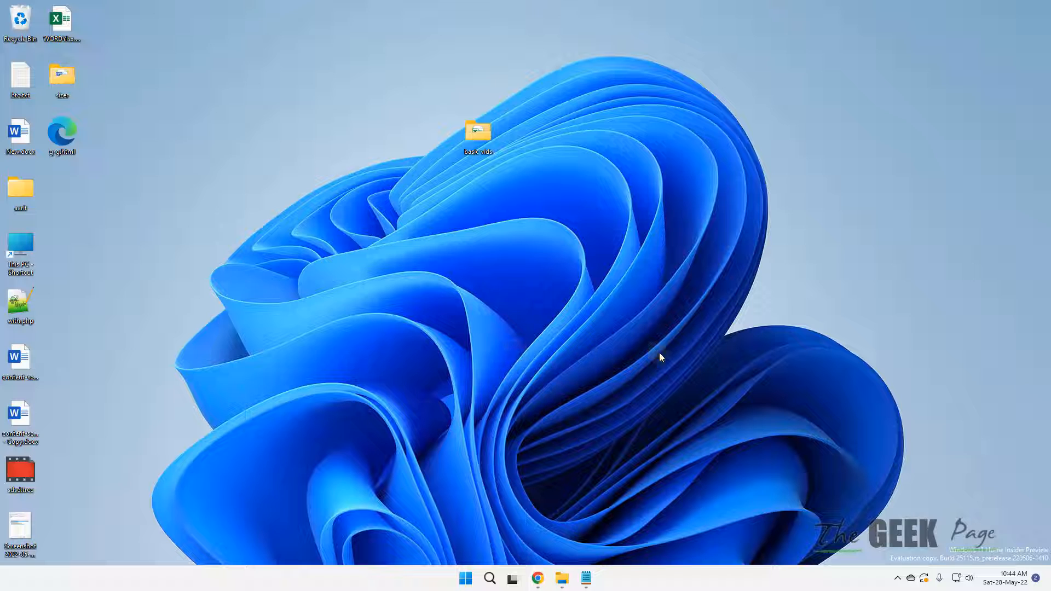
mouse_move(528, 471)
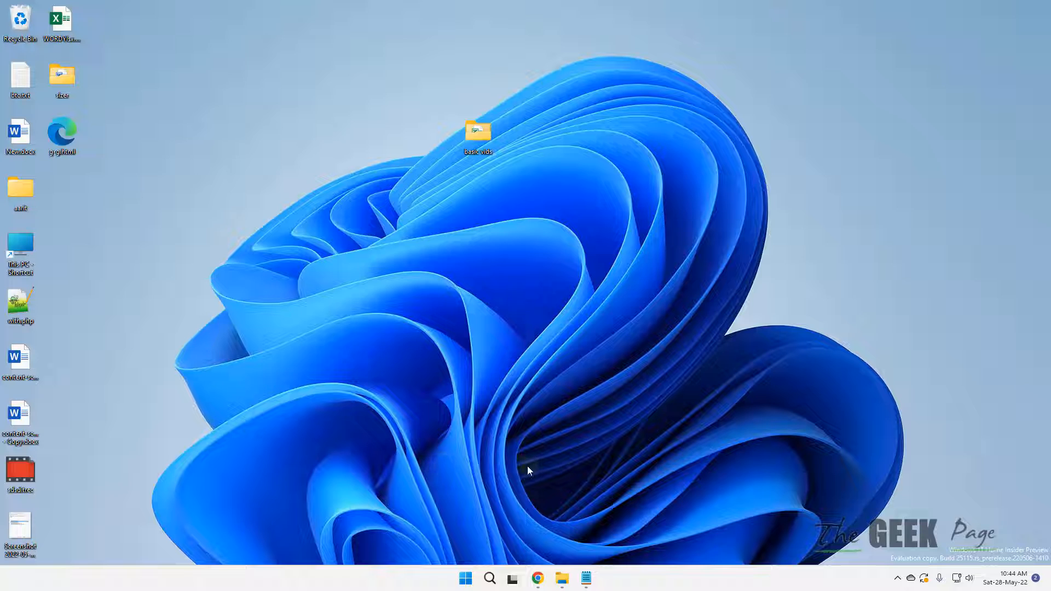
mouse_move(561, 447)
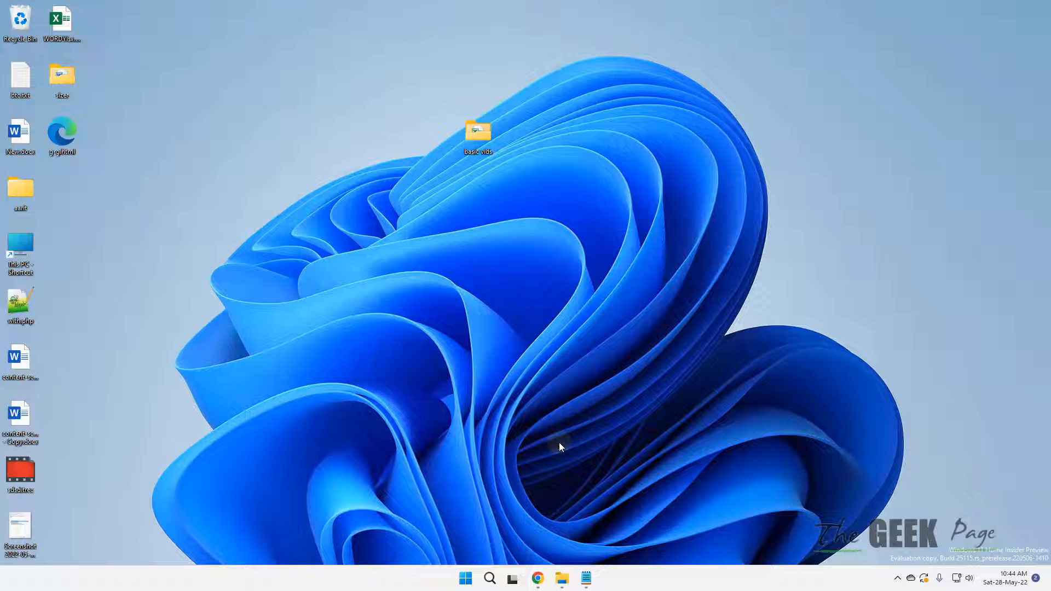
mouse_move(557, 445)
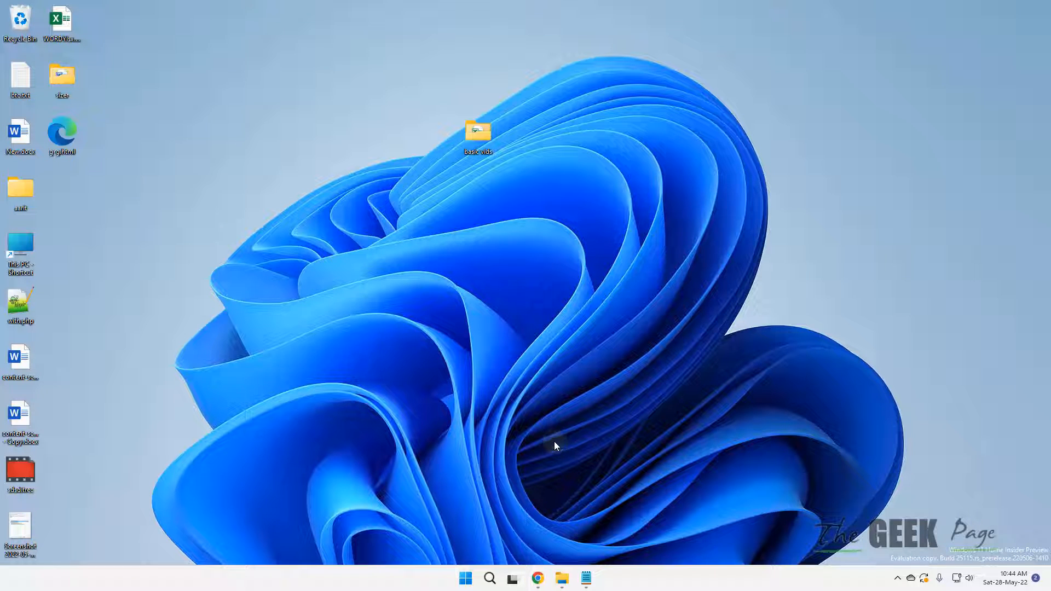
Step: Run sysdm.cpl from Windows Search to reach System Properties
click(491, 578)
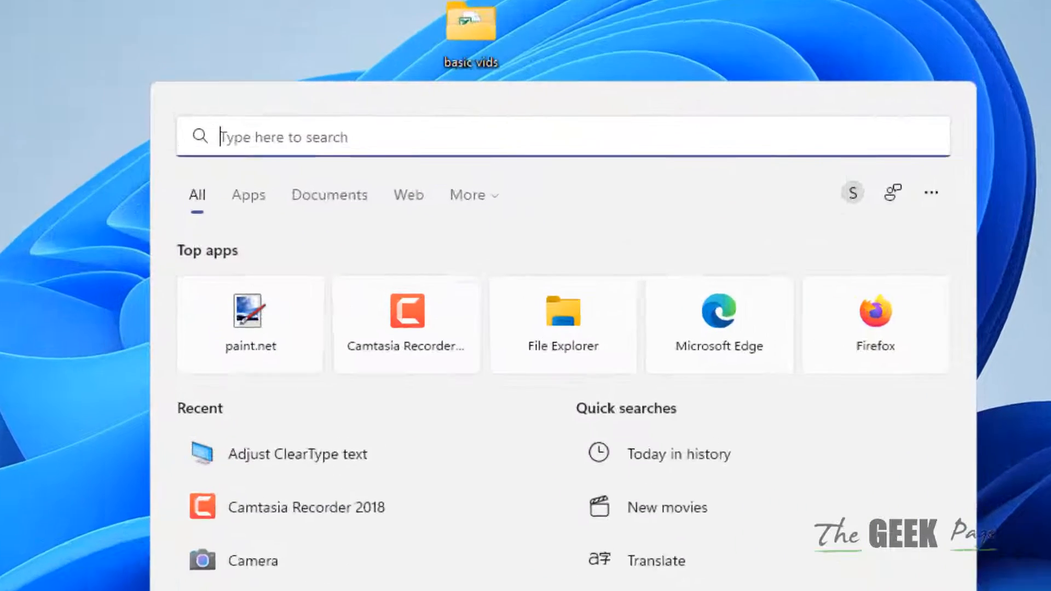
text(sysdm)
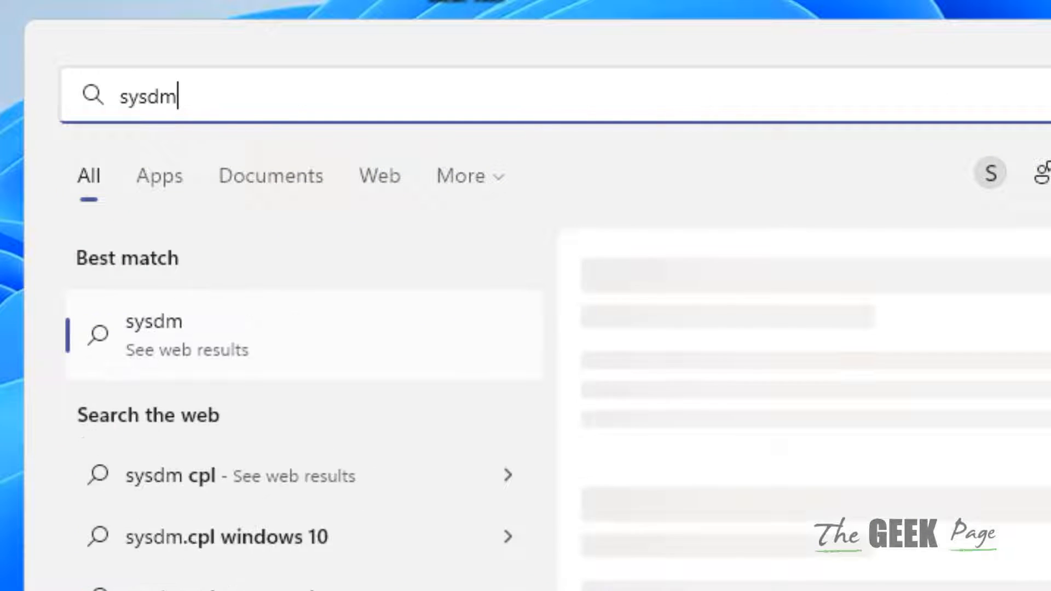
text(.cpl)
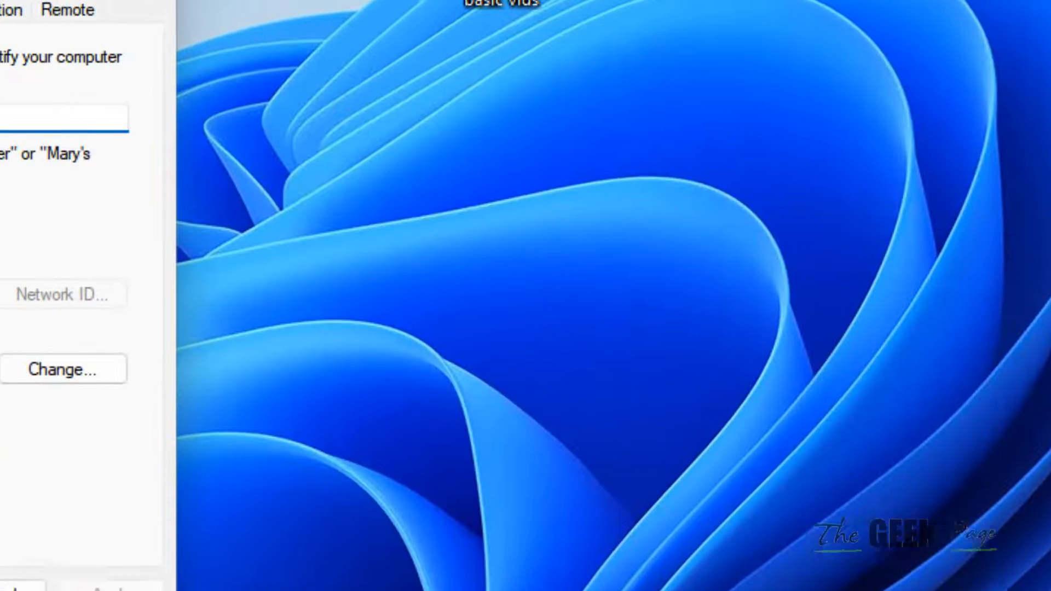
Step: Adjust visual effects under Advanced > Performance Settings and close System Properties with OK
click(257, 81)
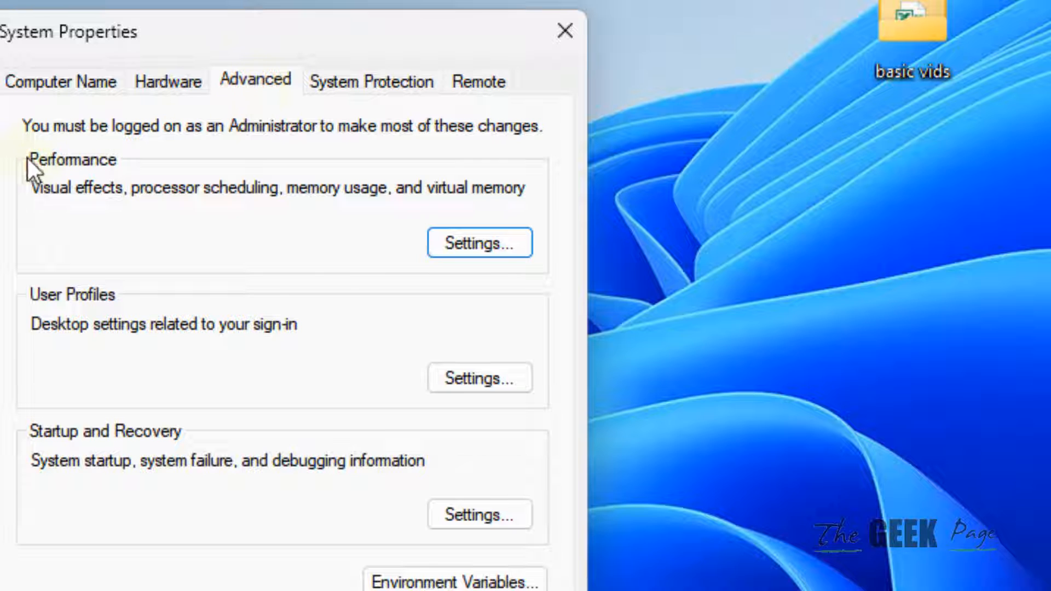
click(480, 243)
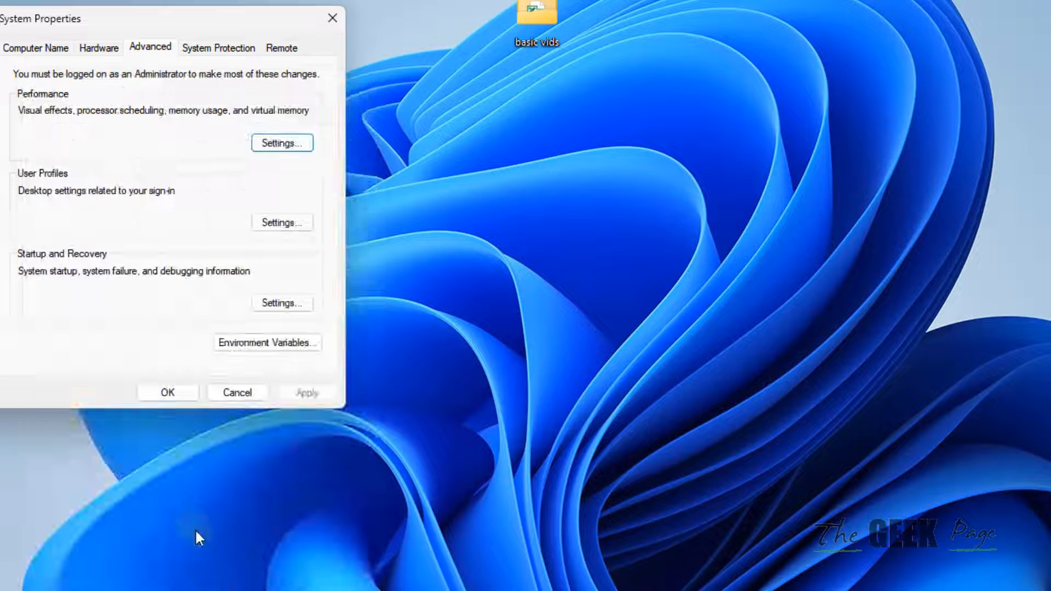
click(167, 392)
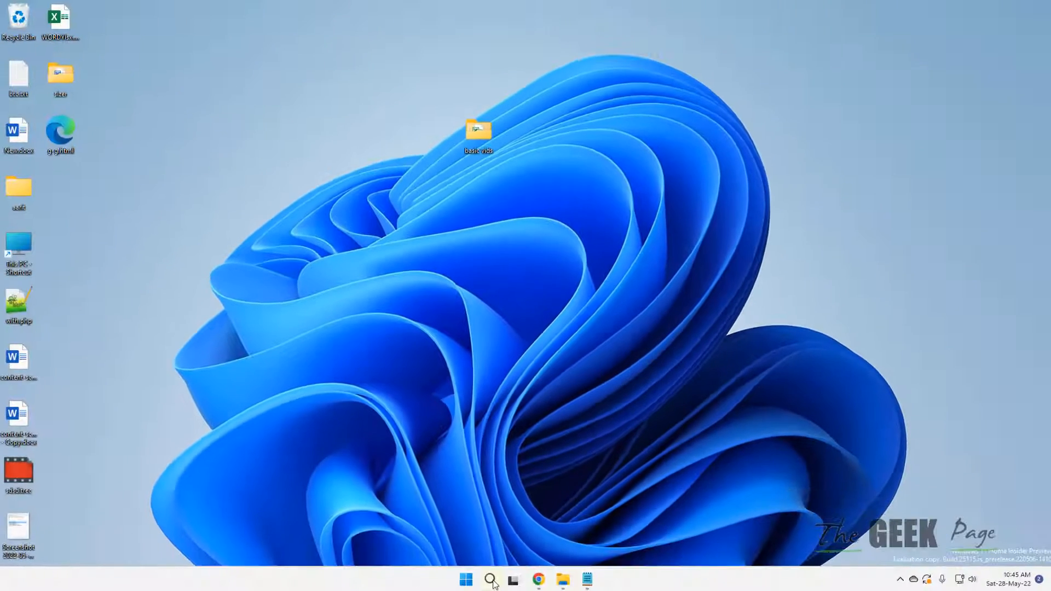
Step: Search for 'chrome' and reach Open file location for the Google Chrome result
click(491, 579)
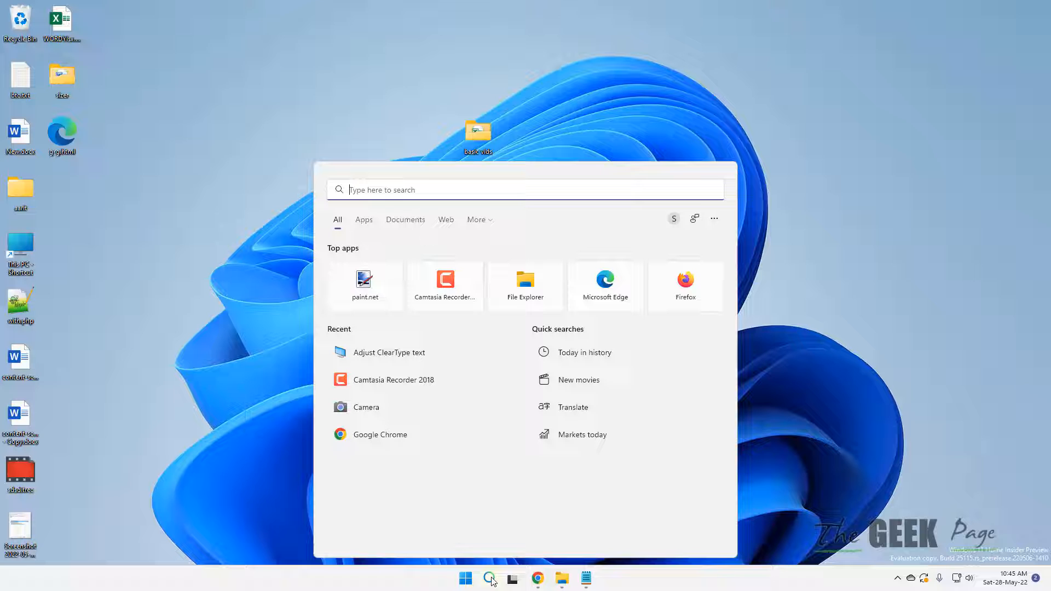
text(ch)
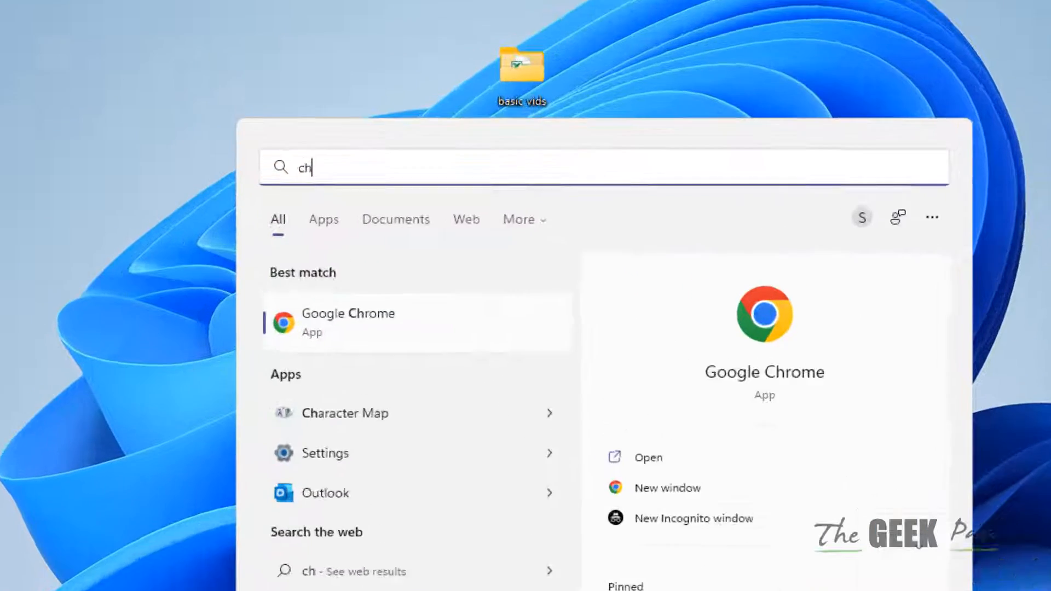
text(rome)
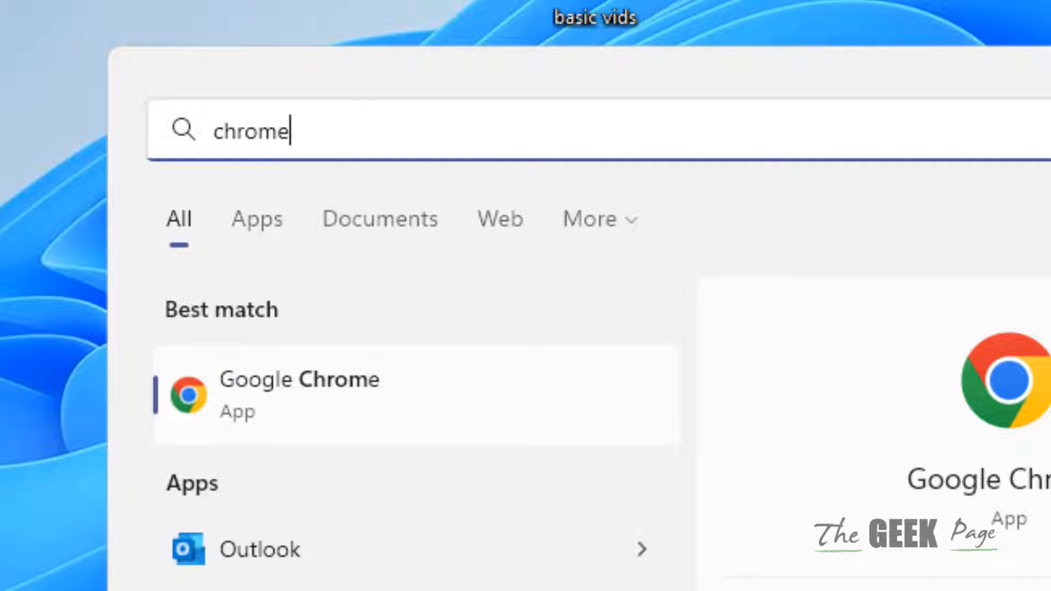
right_click(298, 394)
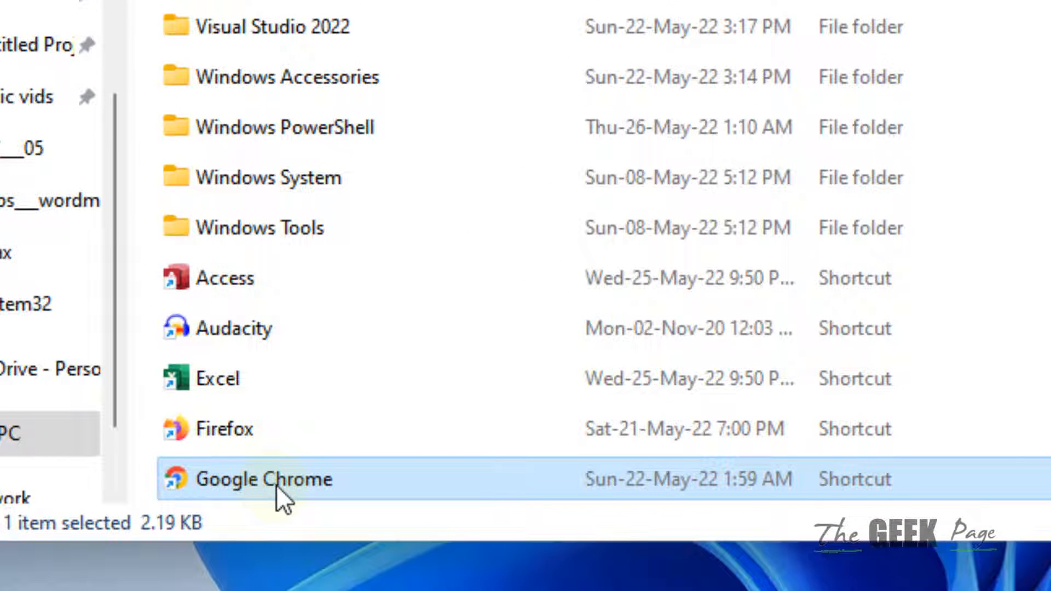
Step: Show the Google Chrome shortcut's Properties on the Compatibility tab
right_click(265, 478)
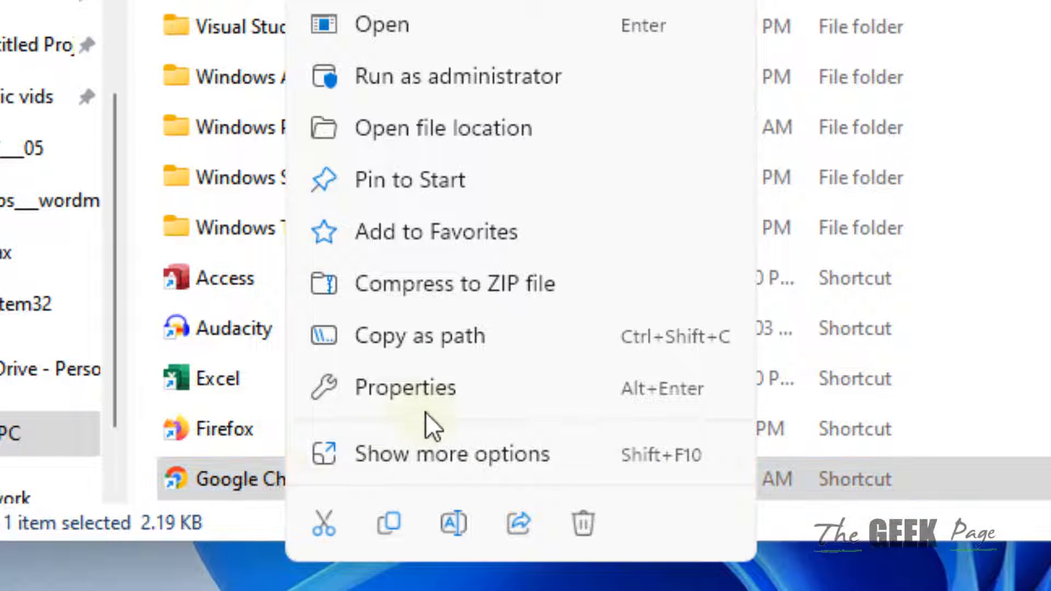
click(405, 387)
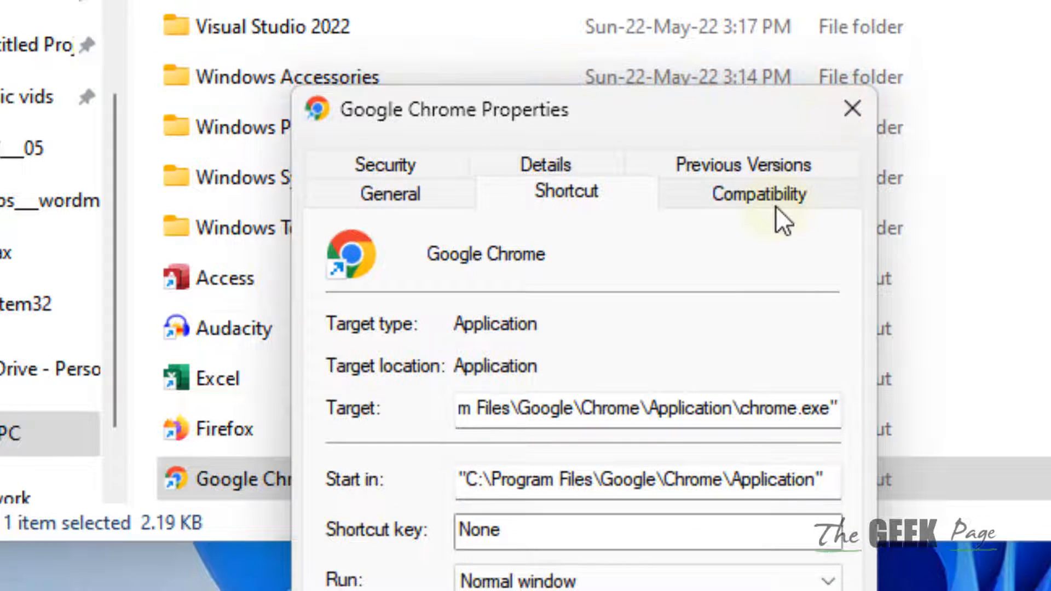
click(758, 195)
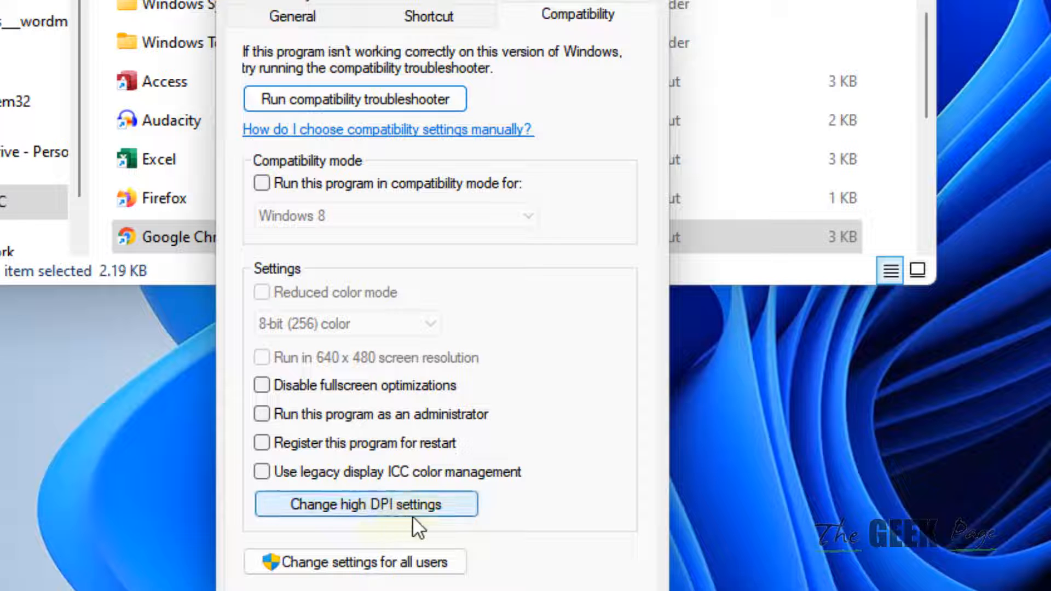
Step: Enable Program DPI fix and high DPI override by Application for chrome.exe, then confirm with OK
click(364, 504)
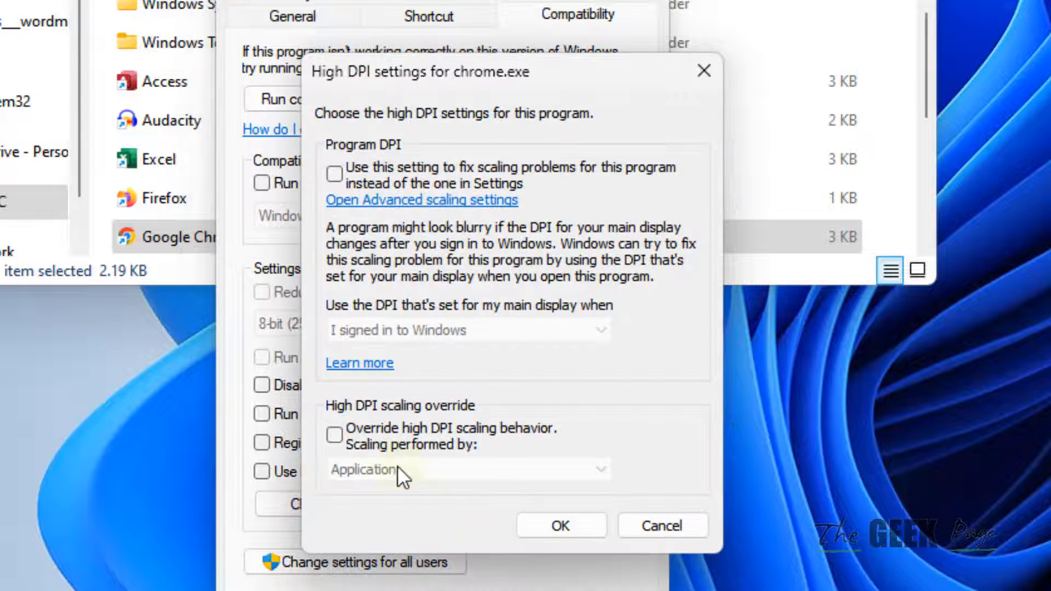
click(334, 435)
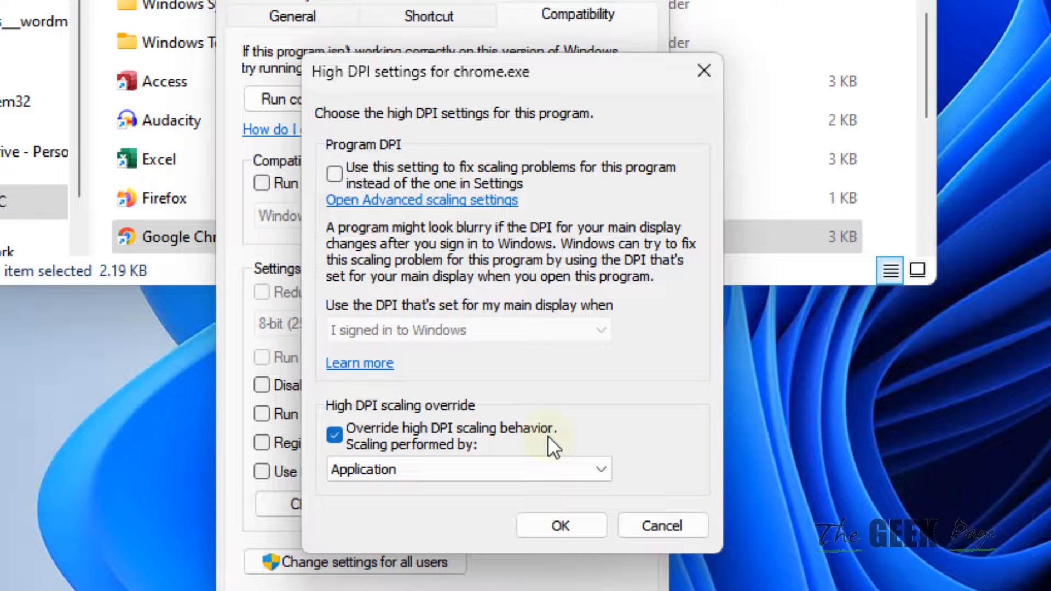
mouse_move(316, 173)
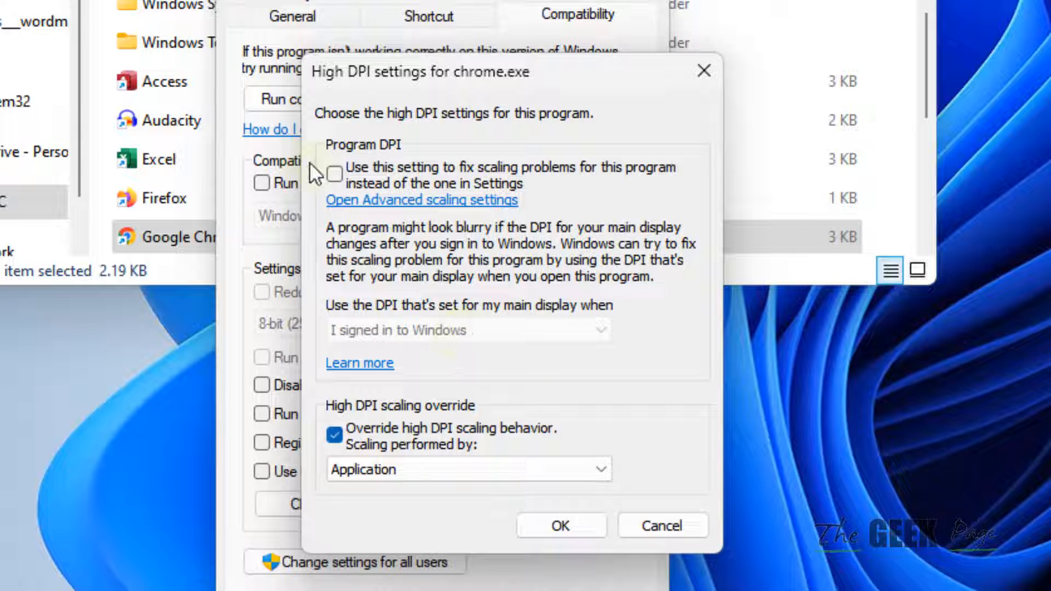
click(335, 174)
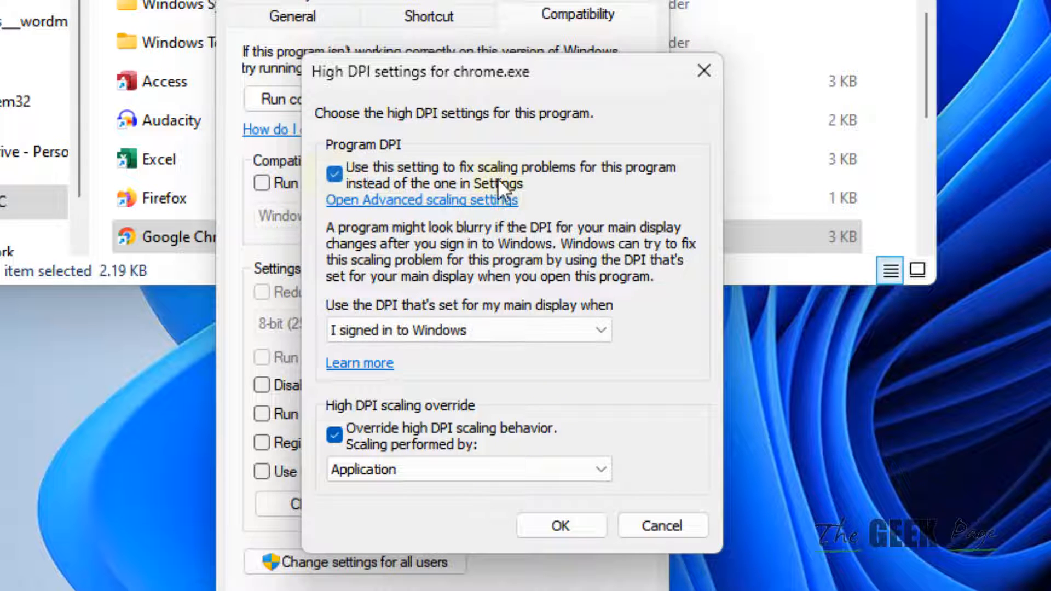
mouse_move(512, 205)
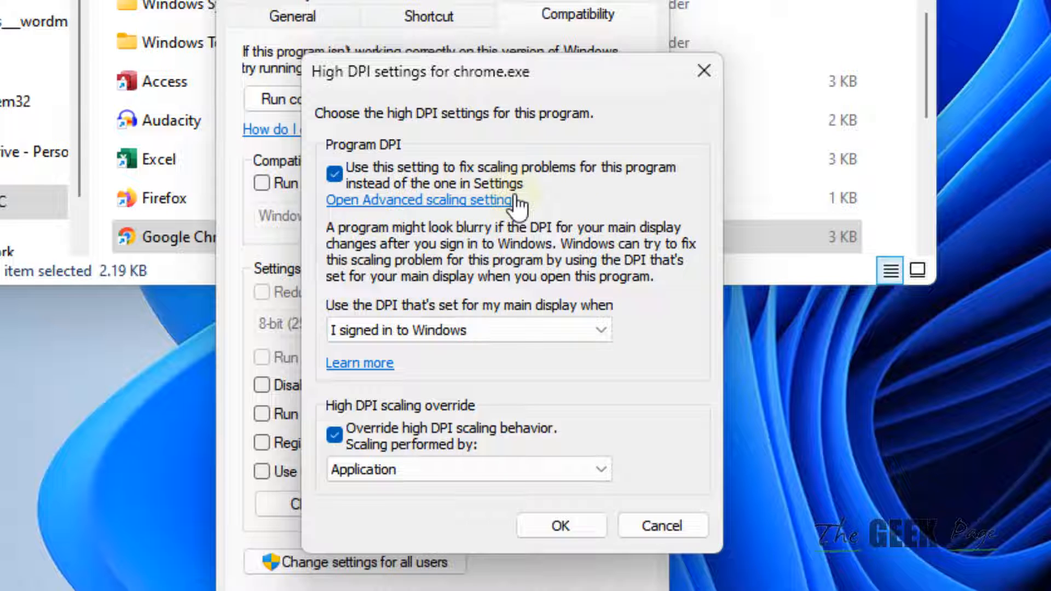
click(559, 524)
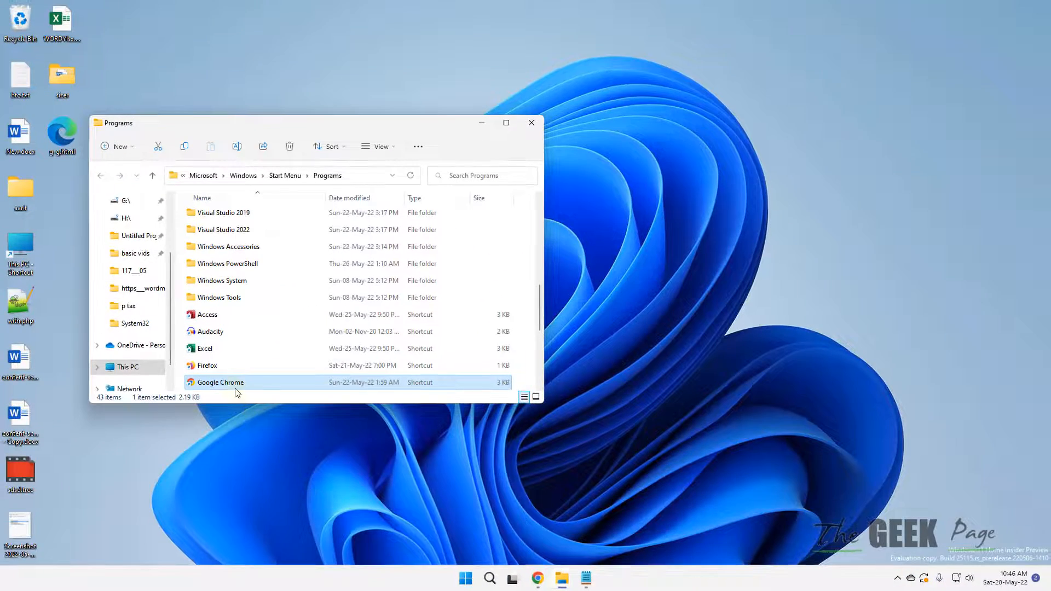
mouse_move(234, 391)
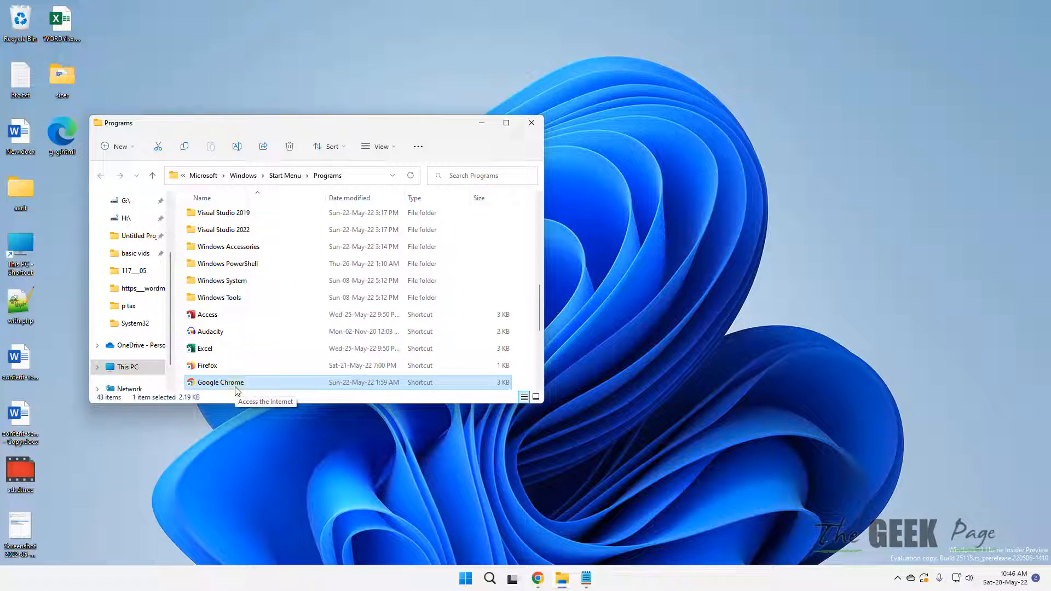
mouse_move(719, 257)
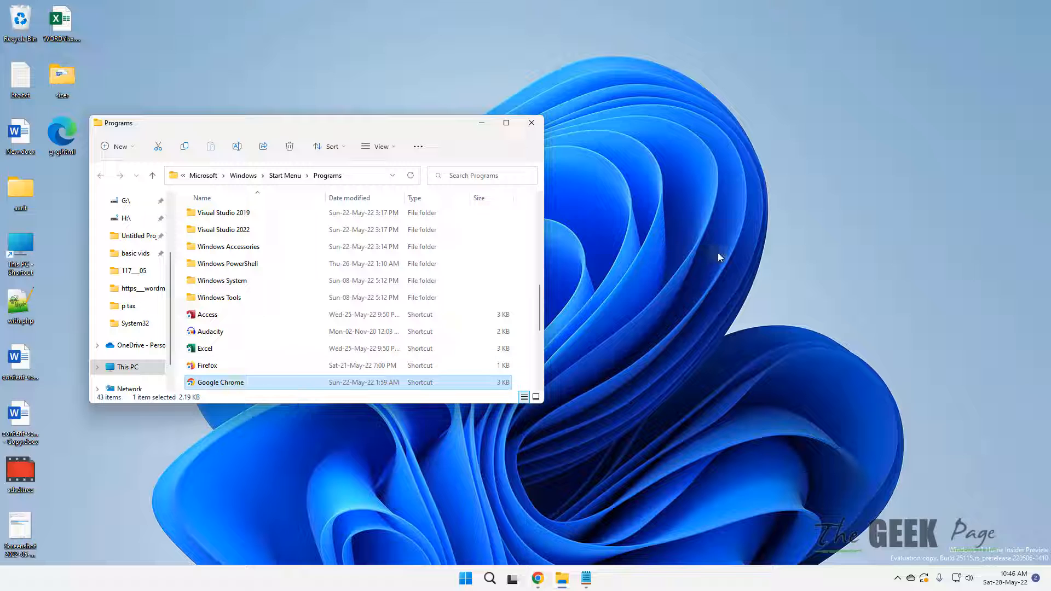